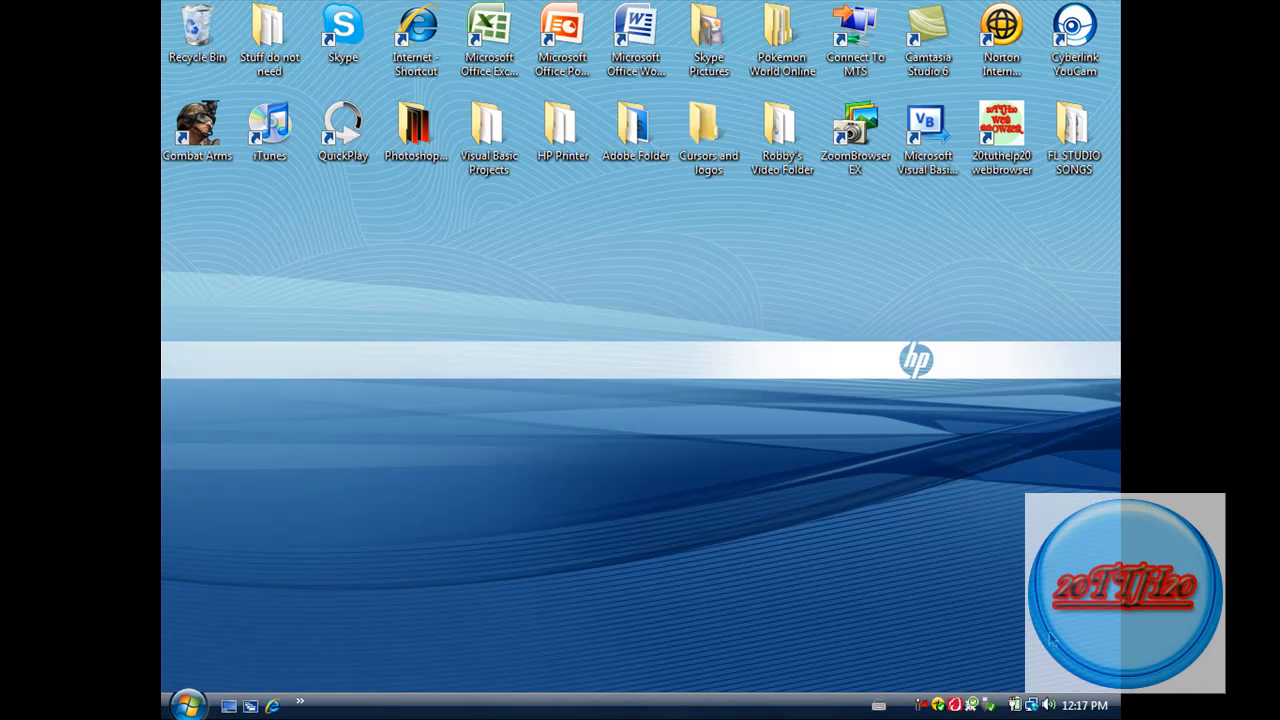
# Step: Launch Internet Explorer from its desktop shortcut, landing on Google Canada
pyautogui.click(416, 40)
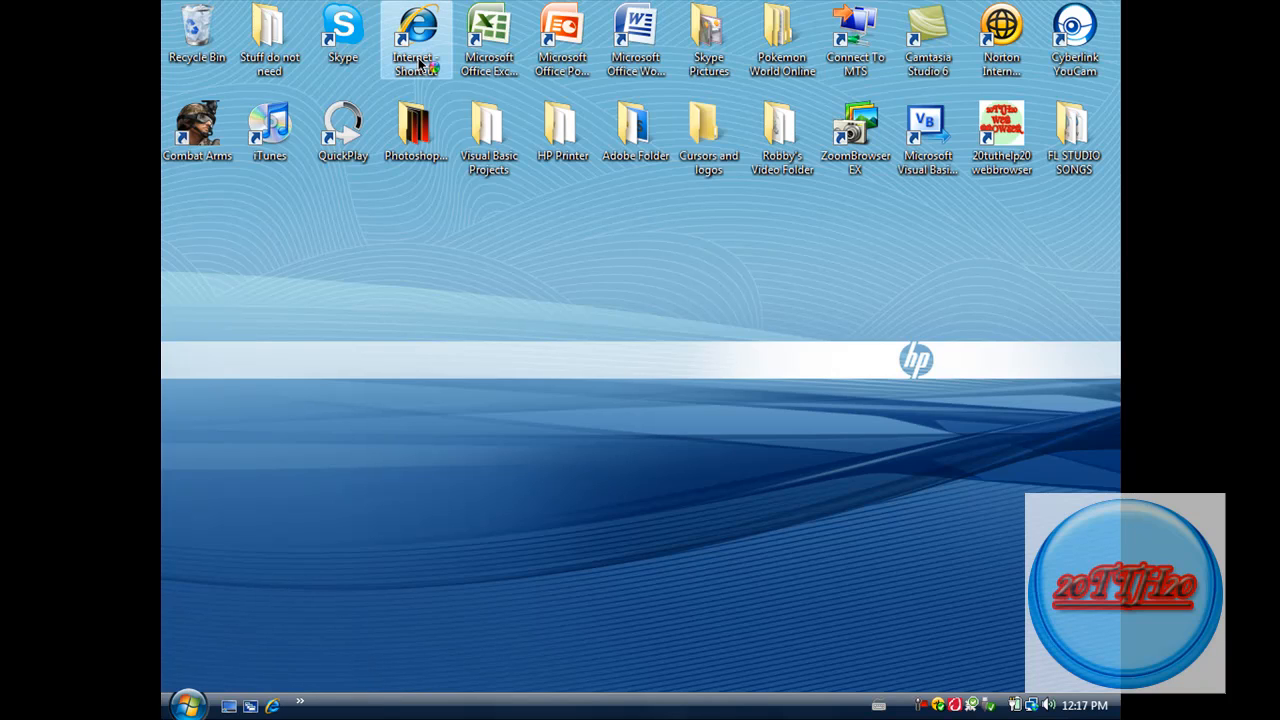
pyautogui.moveTo(416, 40)
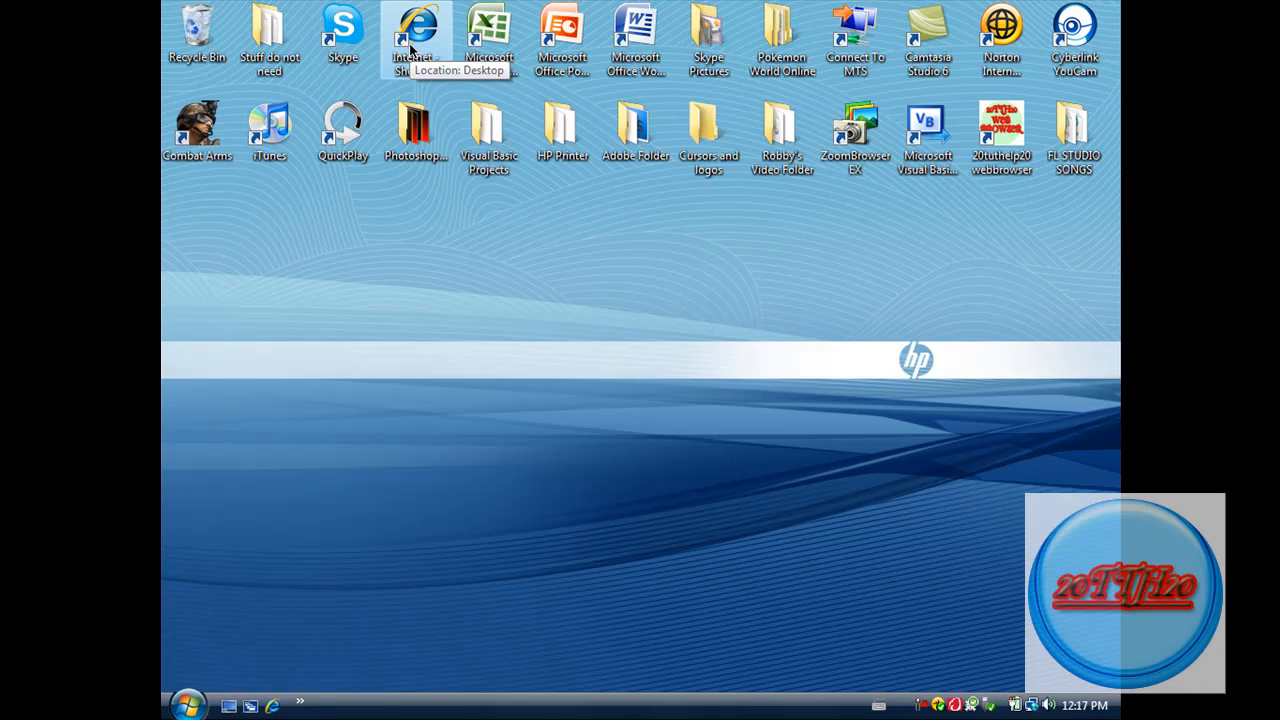
pyautogui.doubleClick(415, 35)
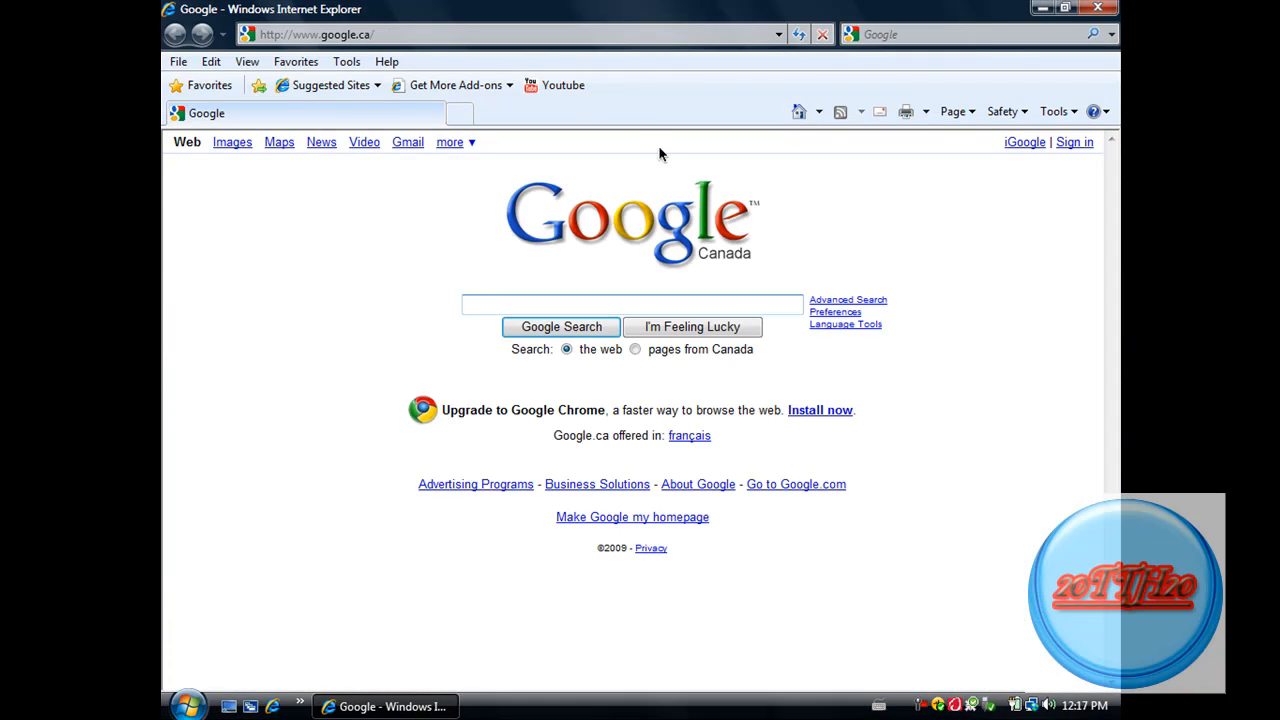
pyautogui.moveTo(740, 228)
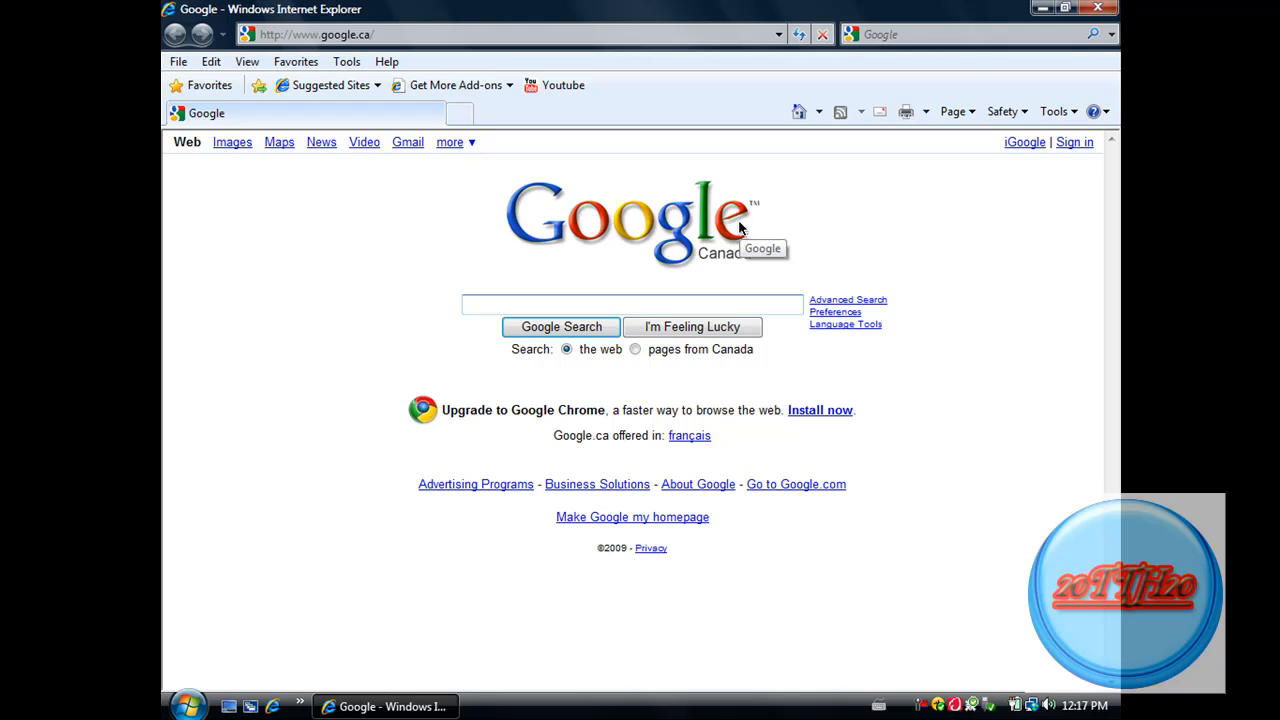
pyautogui.moveTo(785, 388)
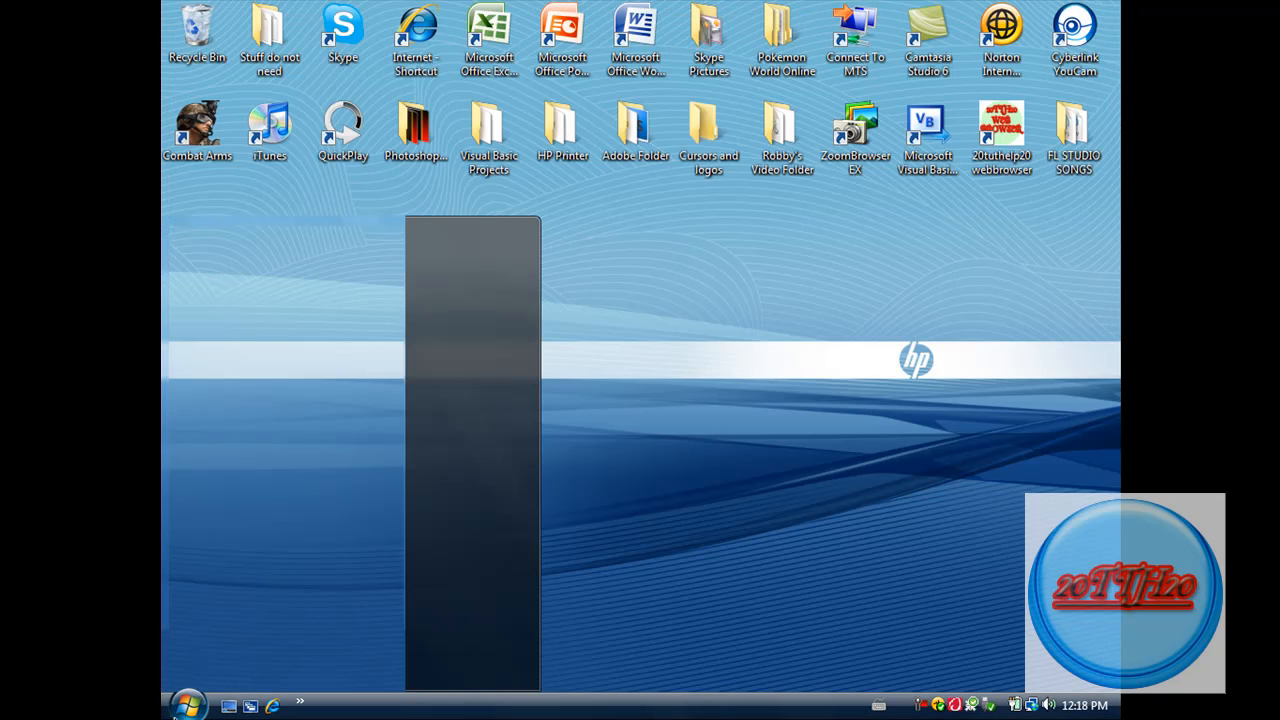
# Step: Open Control Panel from the Start menu and switch it to Classic View
pyautogui.click(189, 702)
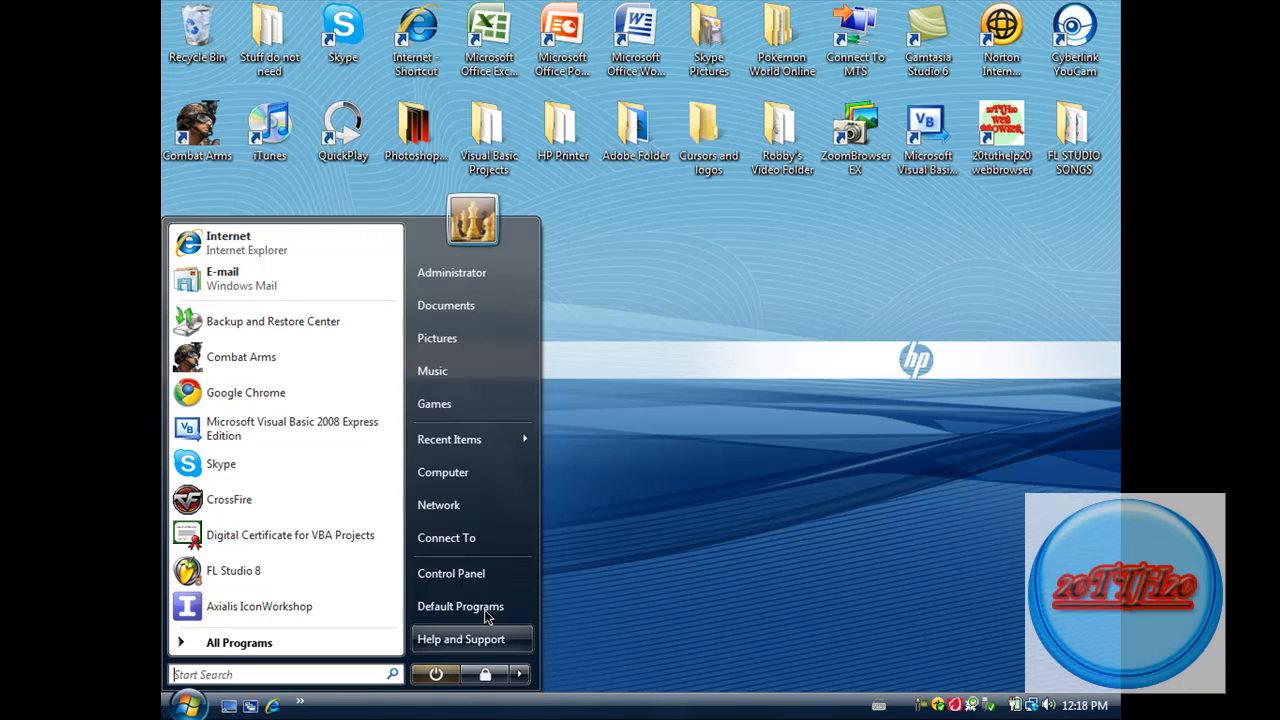
pyautogui.click(442, 471)
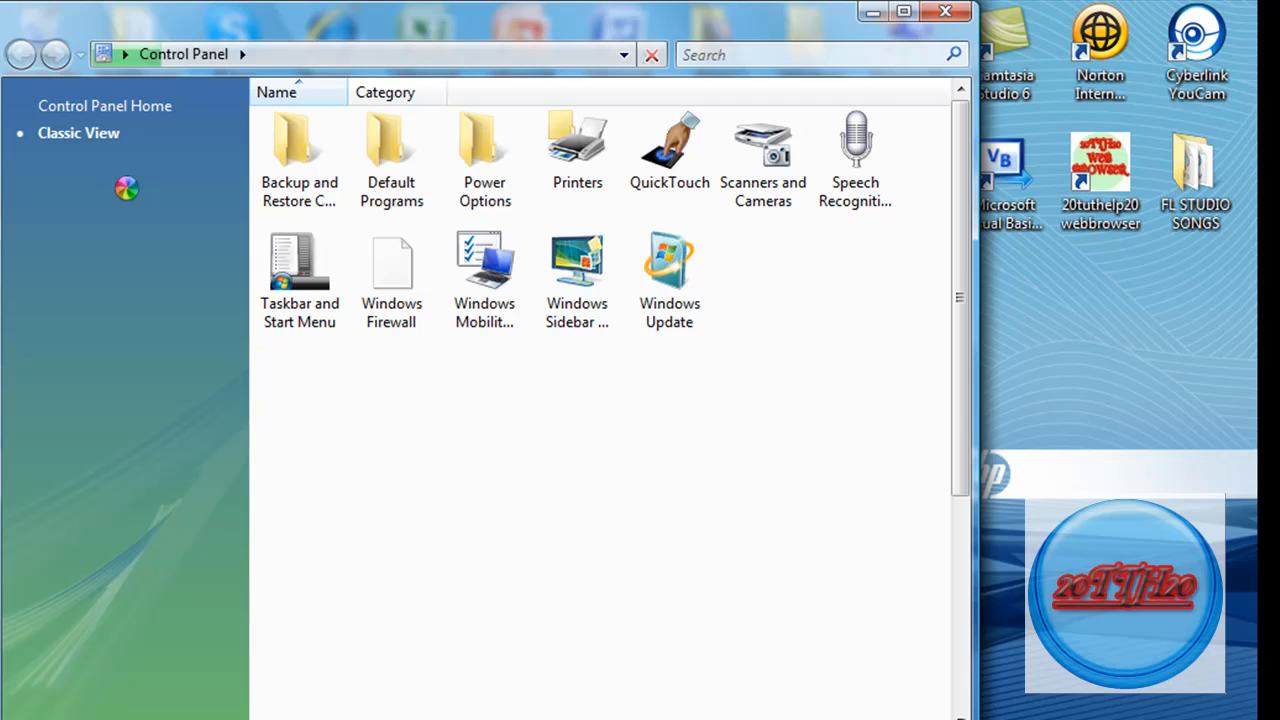
pyautogui.click(104, 106)
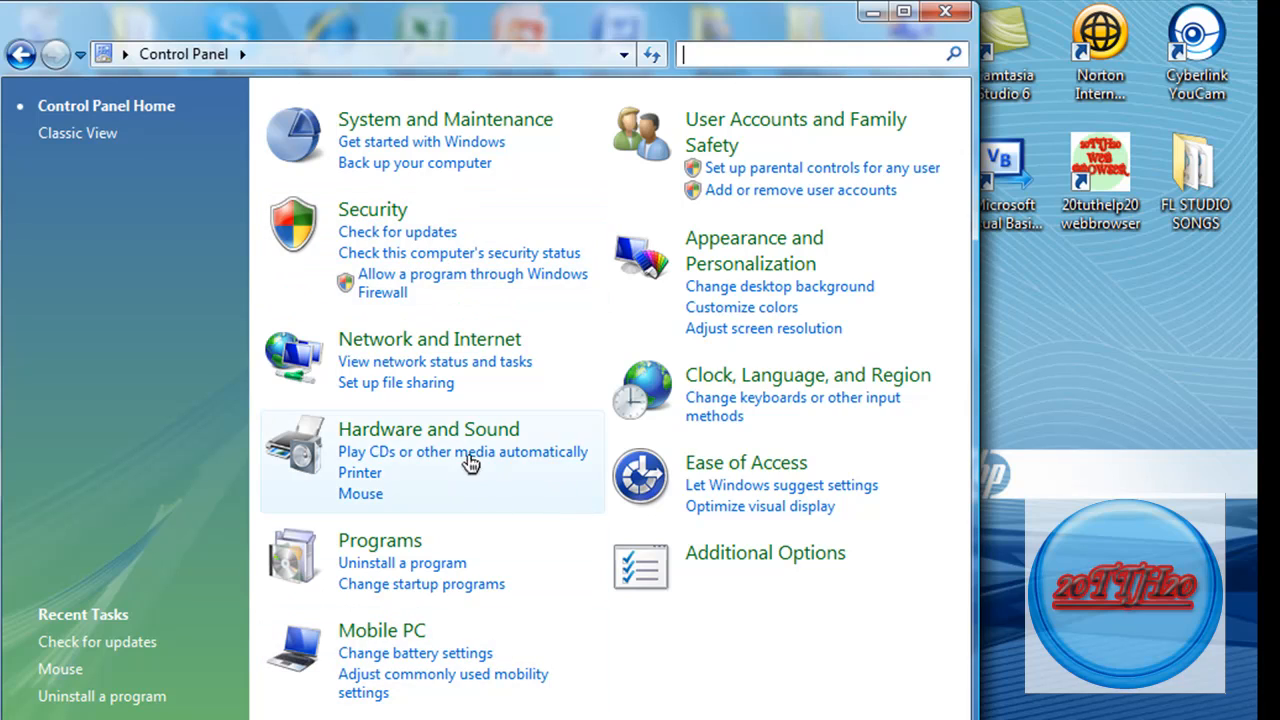
pyautogui.moveTo(428, 428)
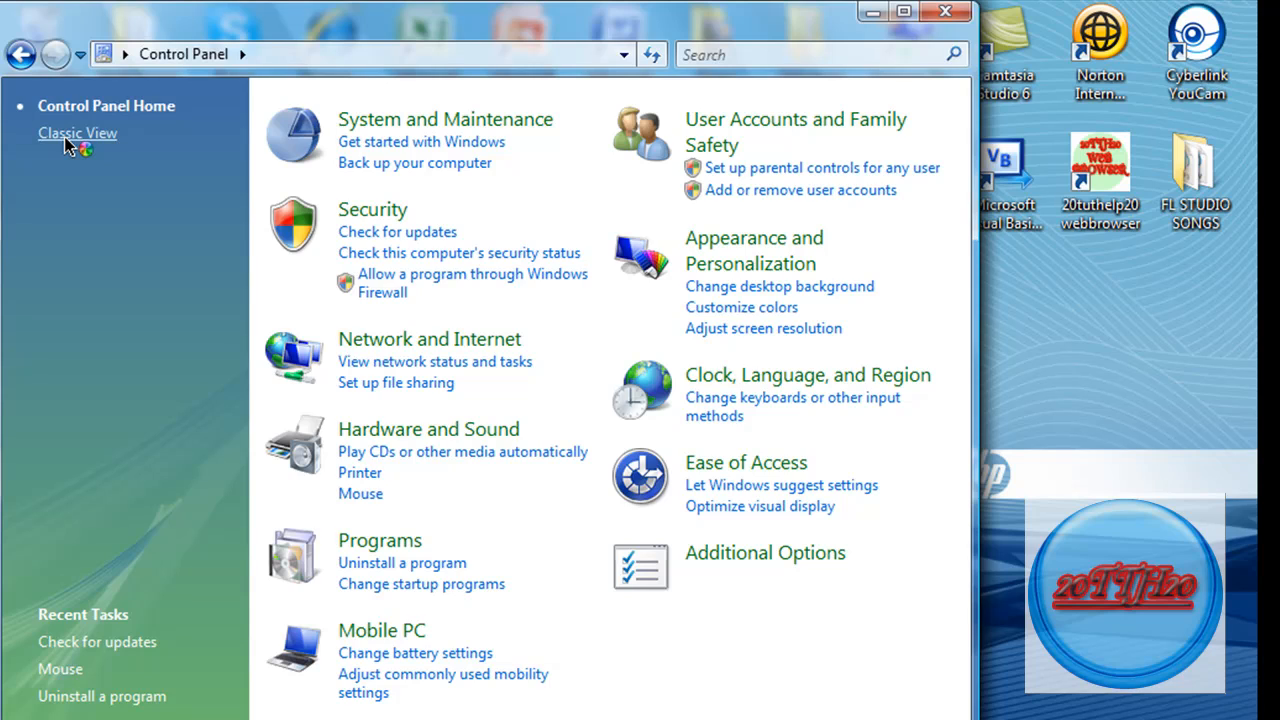
pyautogui.click(77, 132)
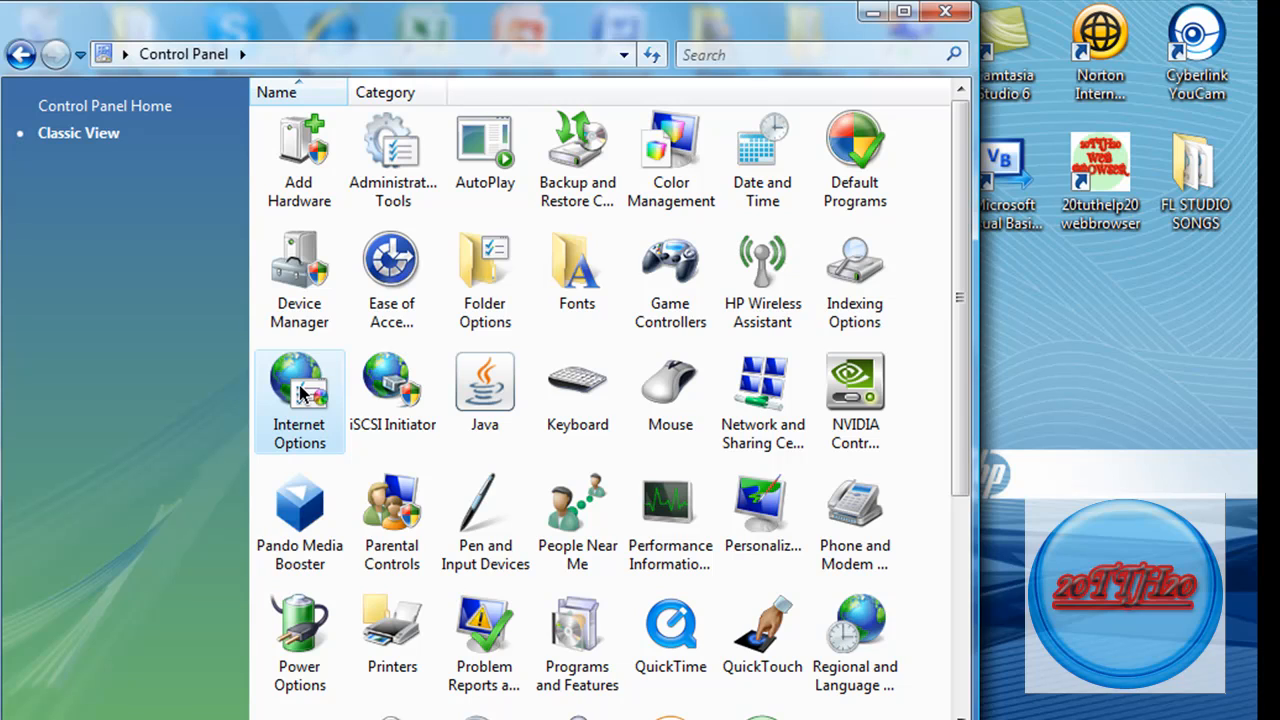
# Step: Open Internet Options and show its Advanced tab
pyautogui.doubleClick(299, 390)
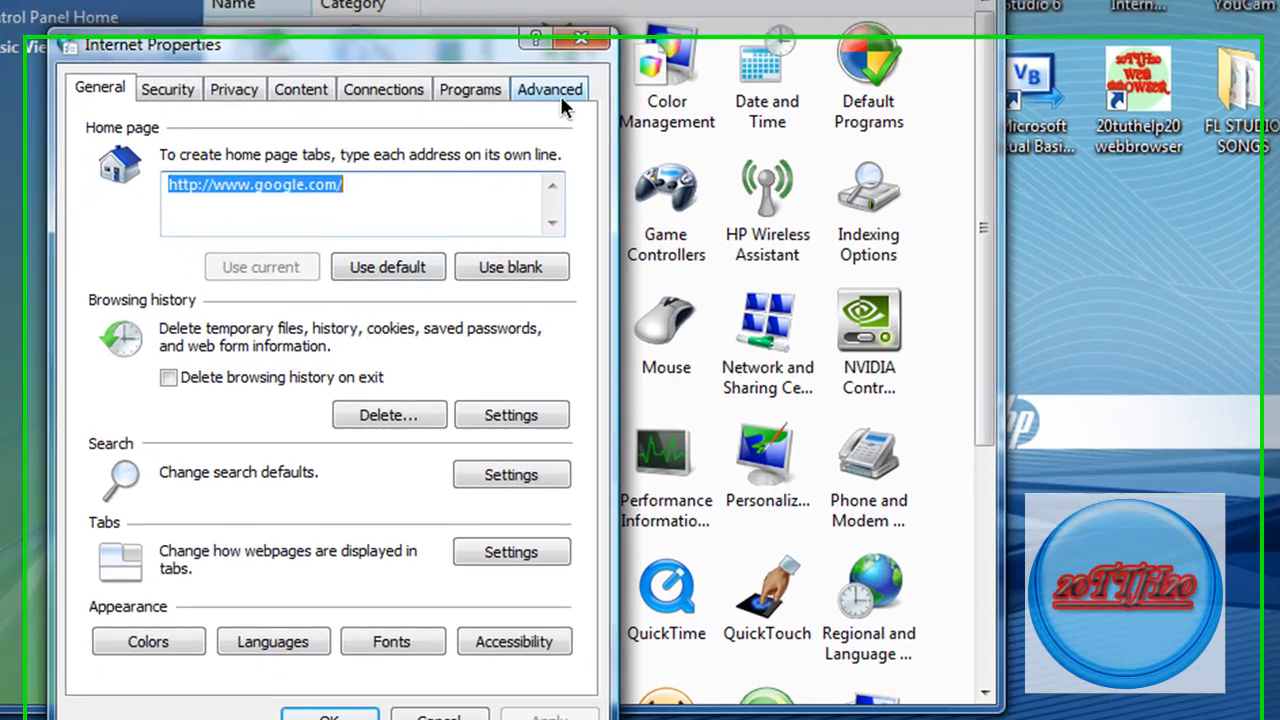
pyautogui.click(549, 89)
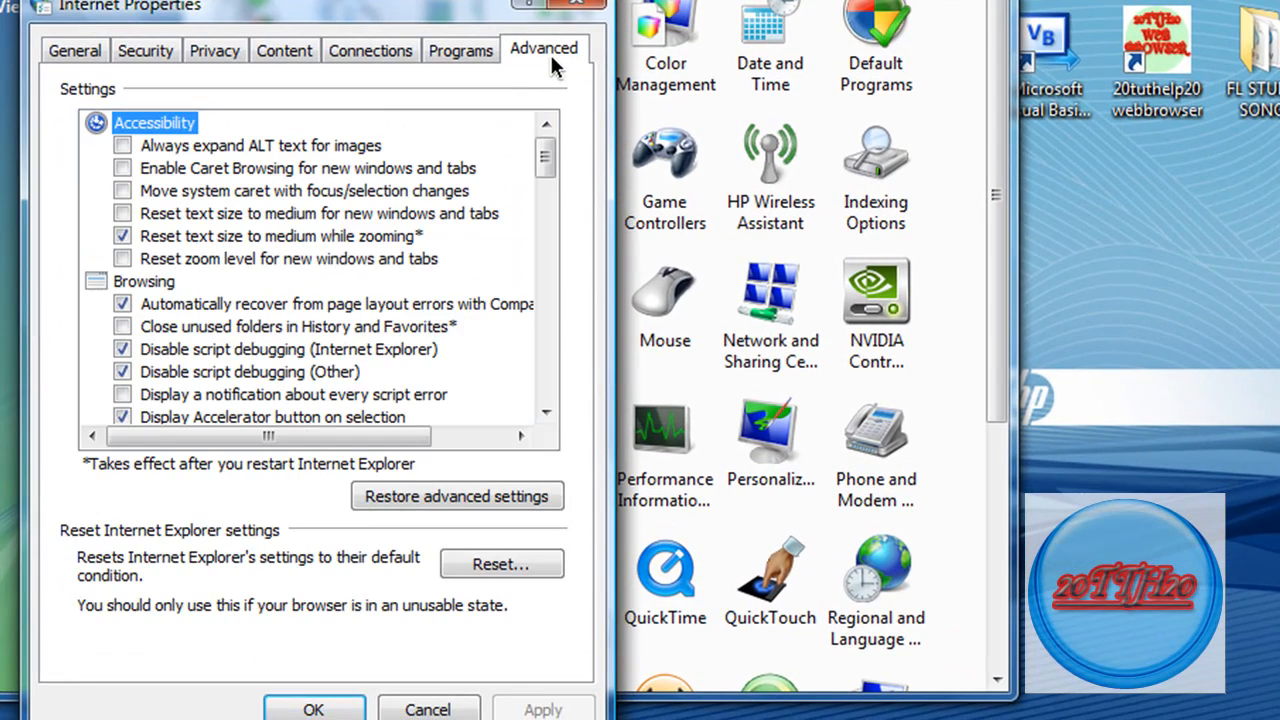
pyautogui.moveTo(250, 448)
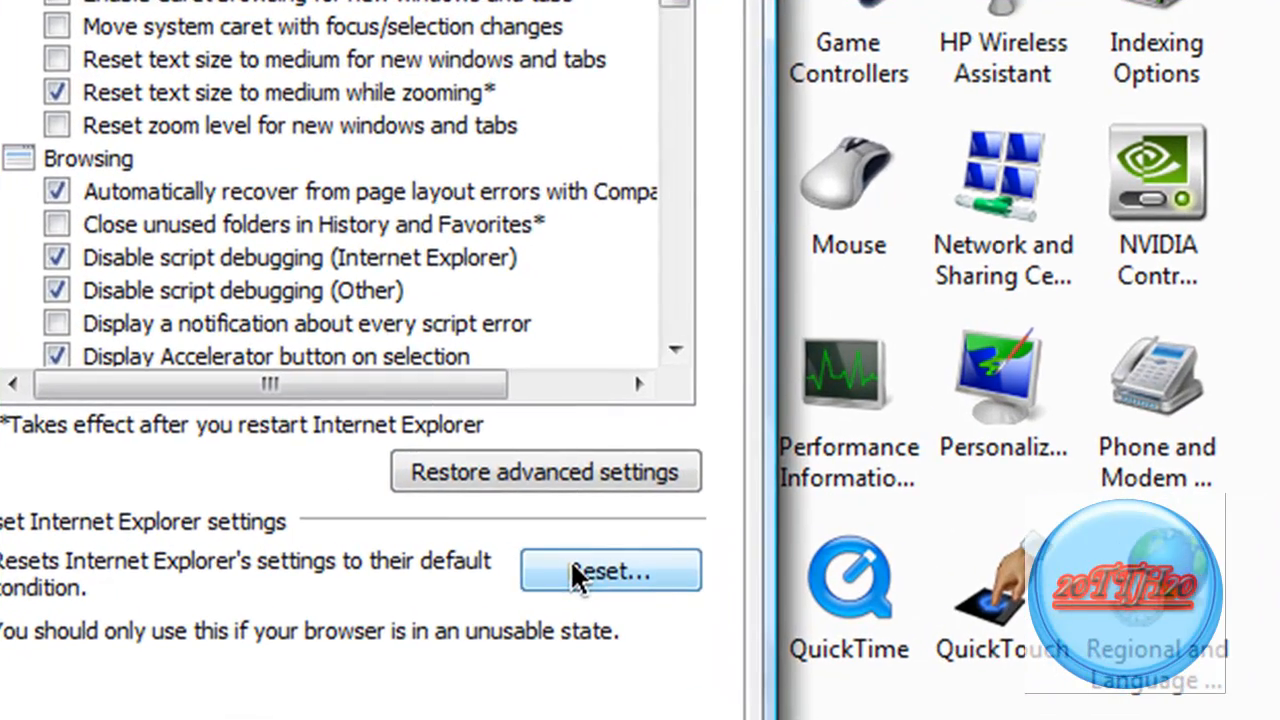
# Step: Start Reset, dismiss the confirmation without resetting, and close Internet Properties with OK
pyautogui.click(610, 570)
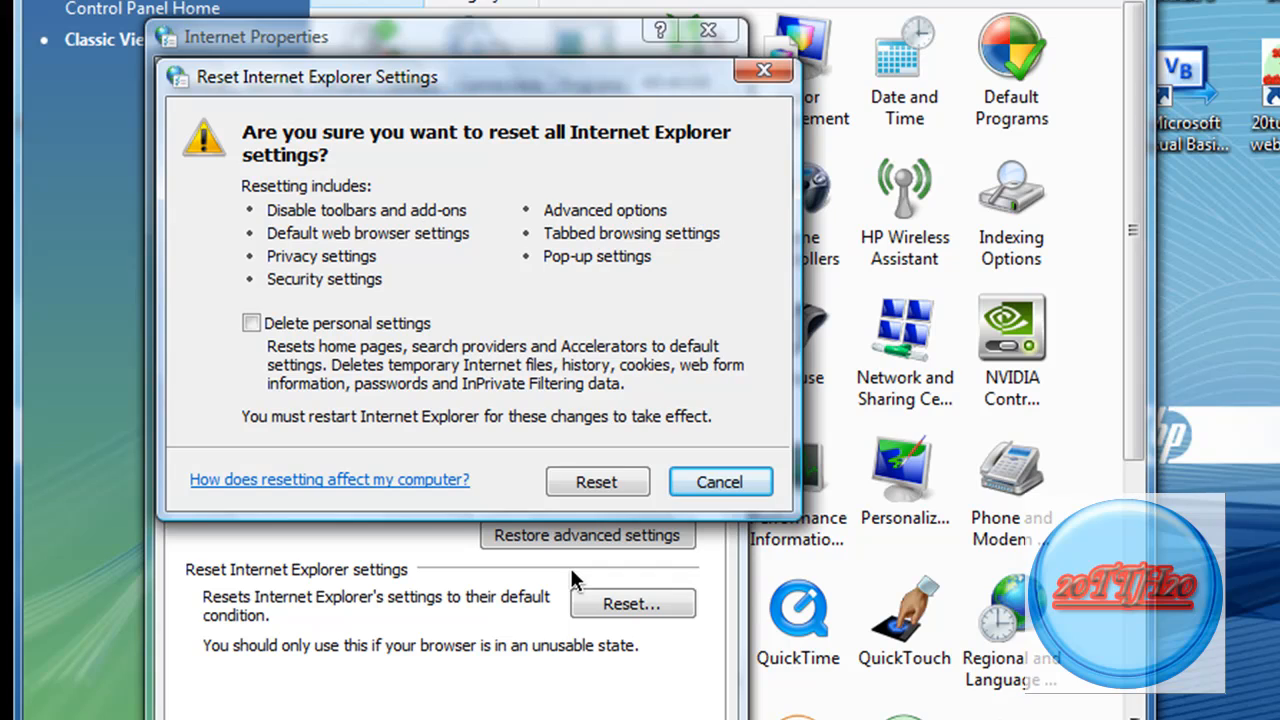
pyautogui.moveTo(575, 460)
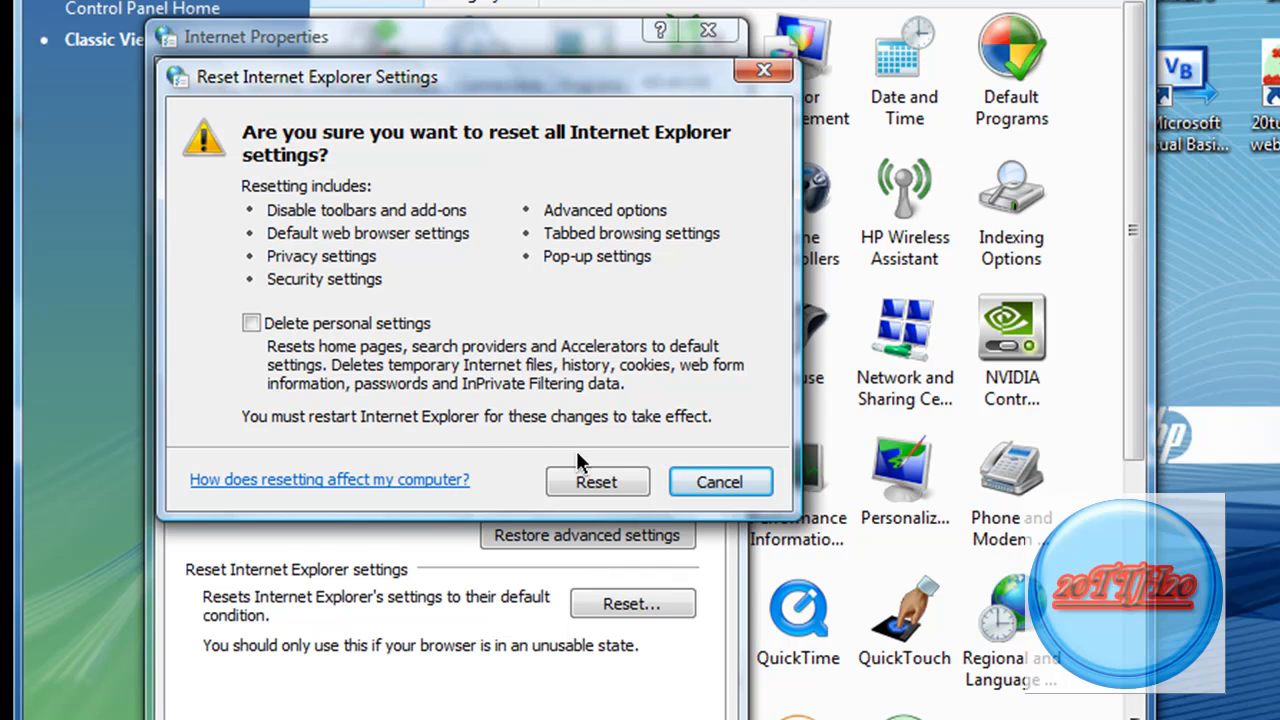
pyautogui.moveTo(597, 482)
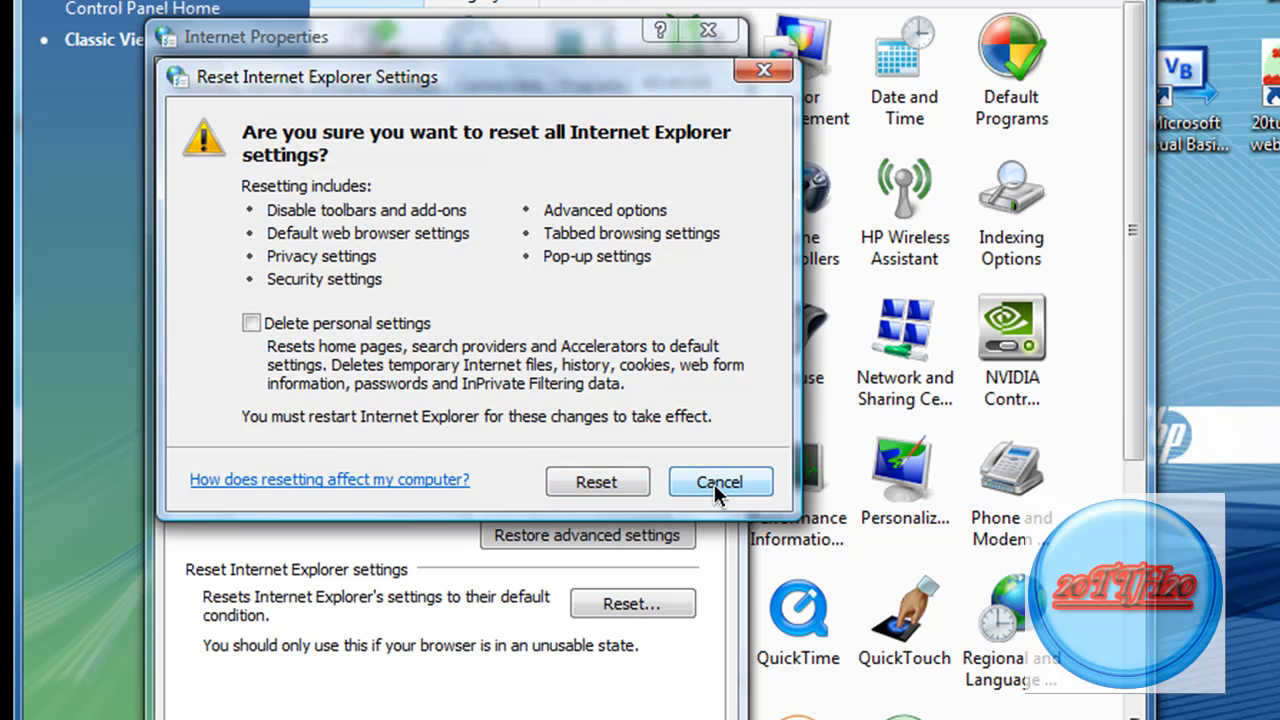
pyautogui.click(719, 481)
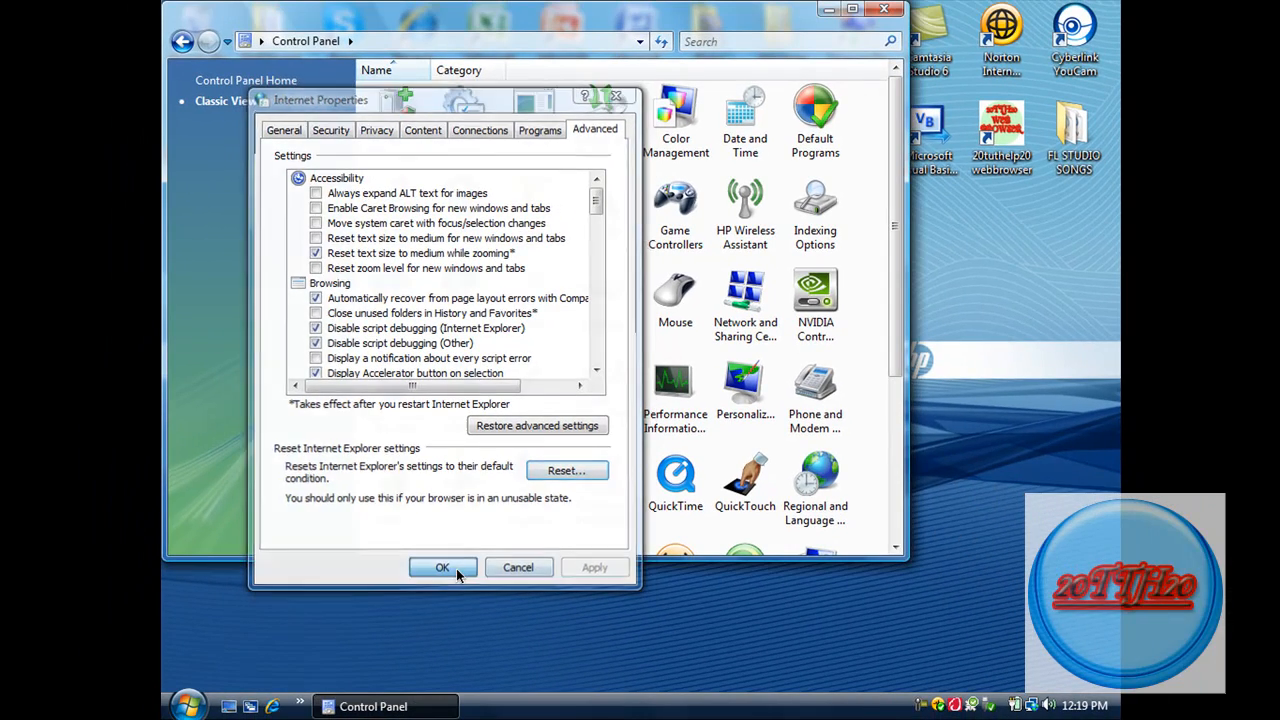
pyautogui.click(442, 567)
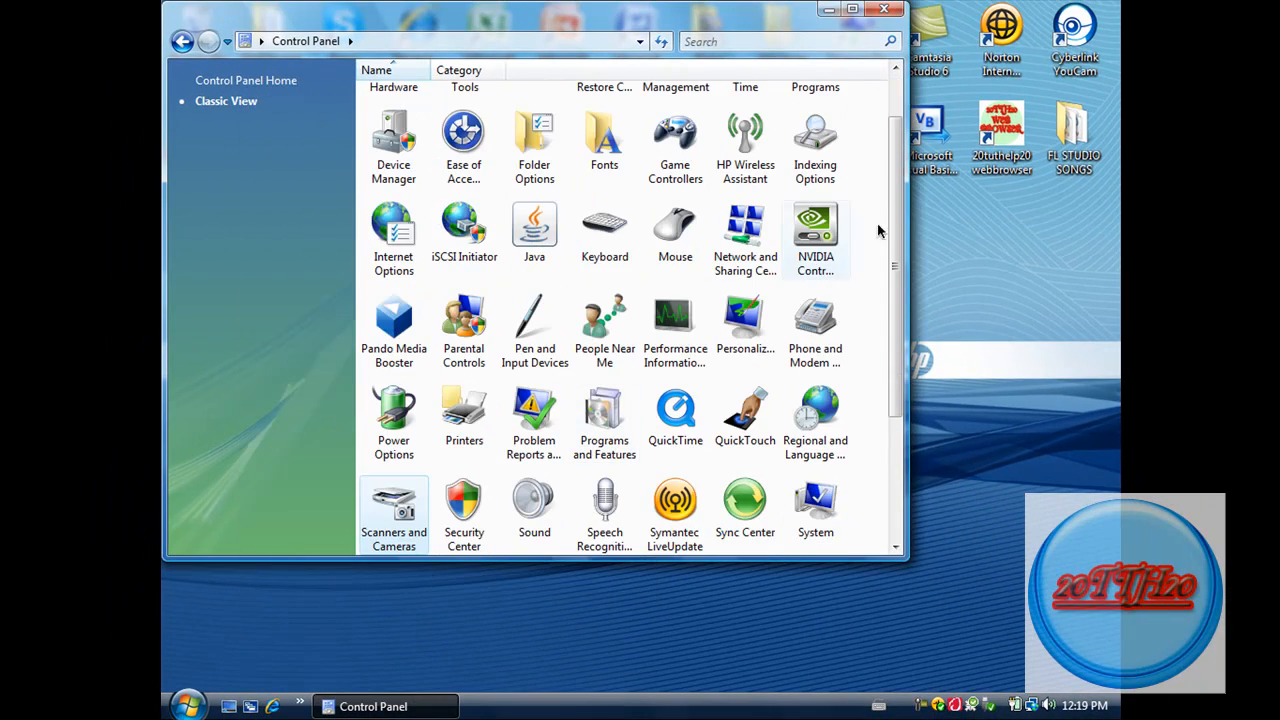
# Step: Close Control Panel, relaunch Internet Explorer on Google Canada, then close the browser
pyautogui.click(884, 9)
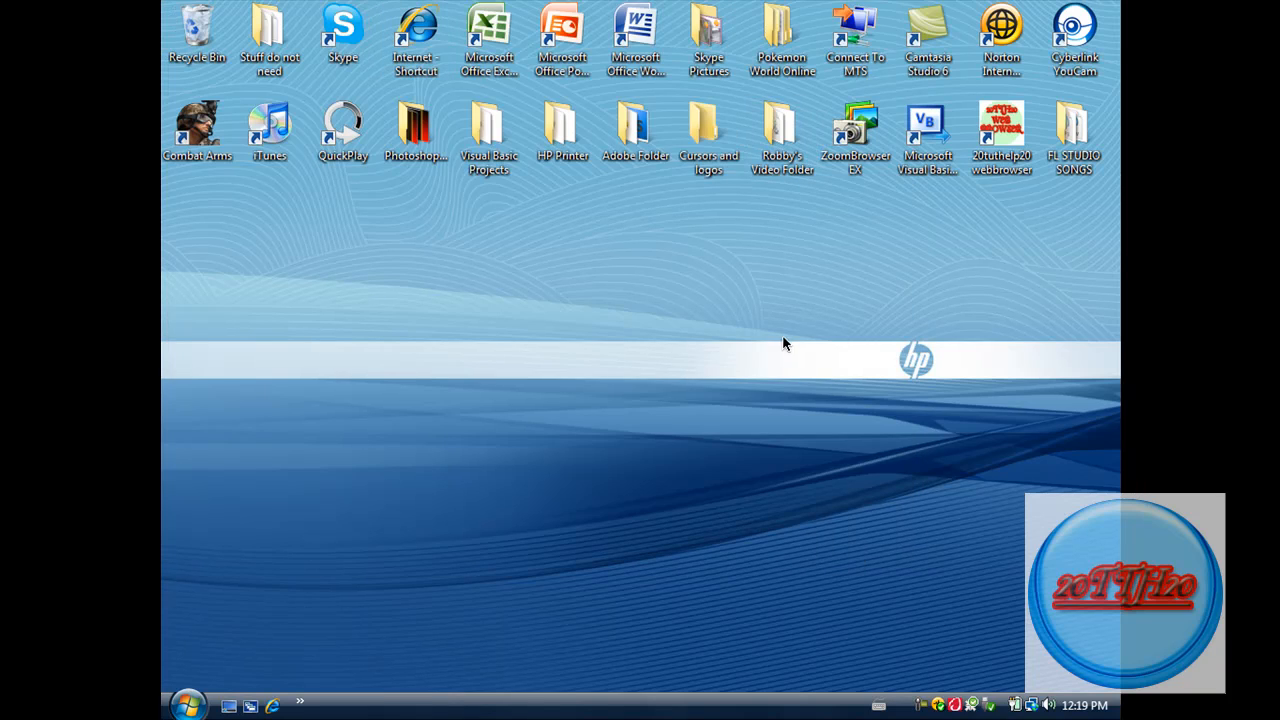
pyautogui.moveTo(415, 40)
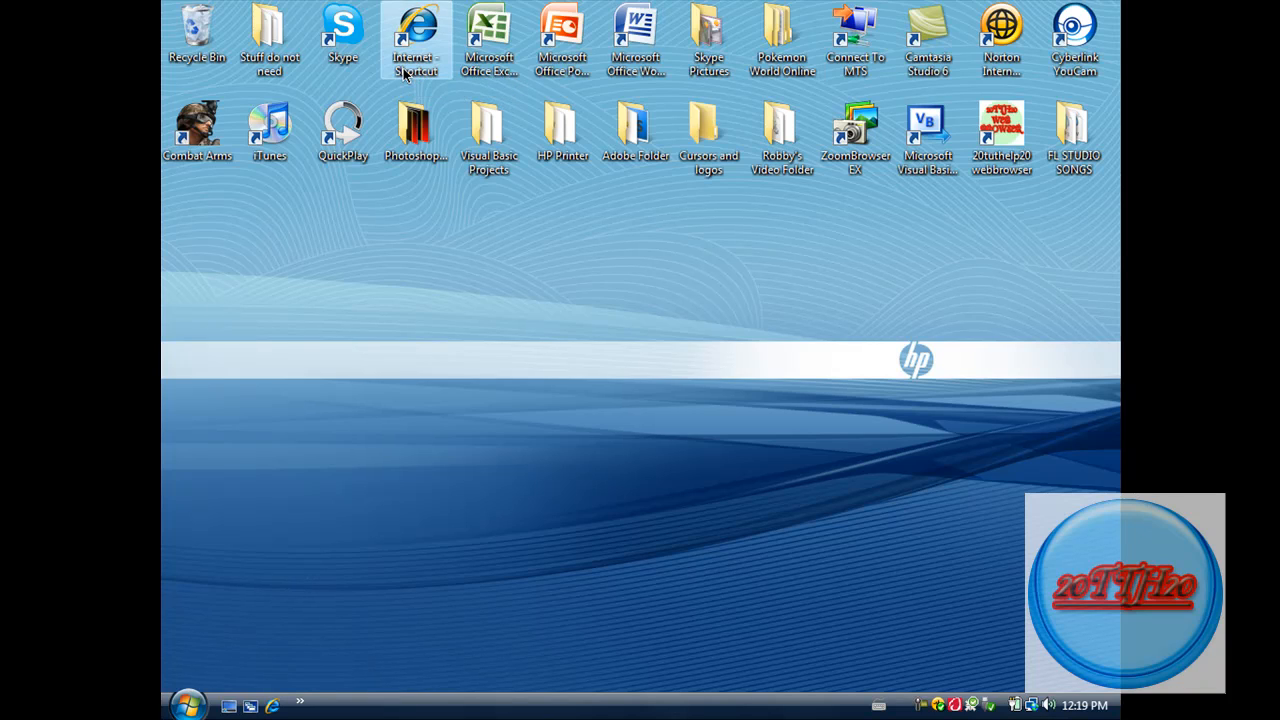
pyautogui.doubleClick(415, 40)
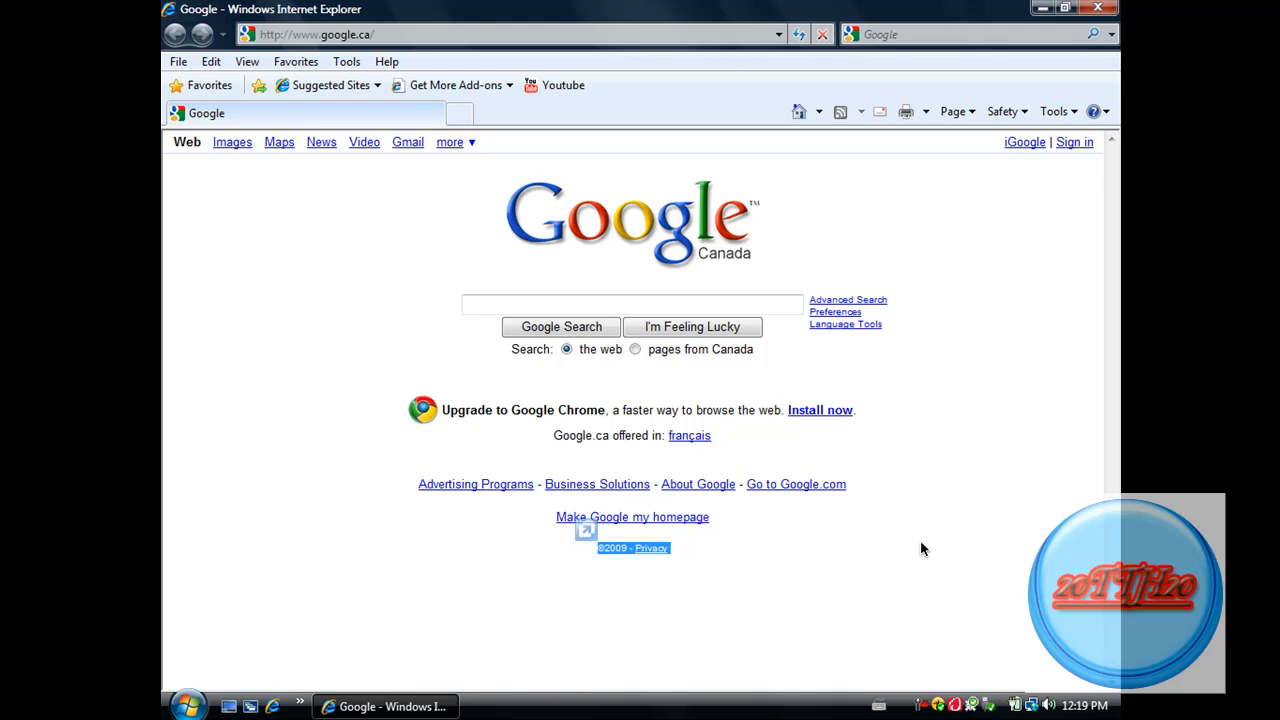
pyautogui.click(586, 530)
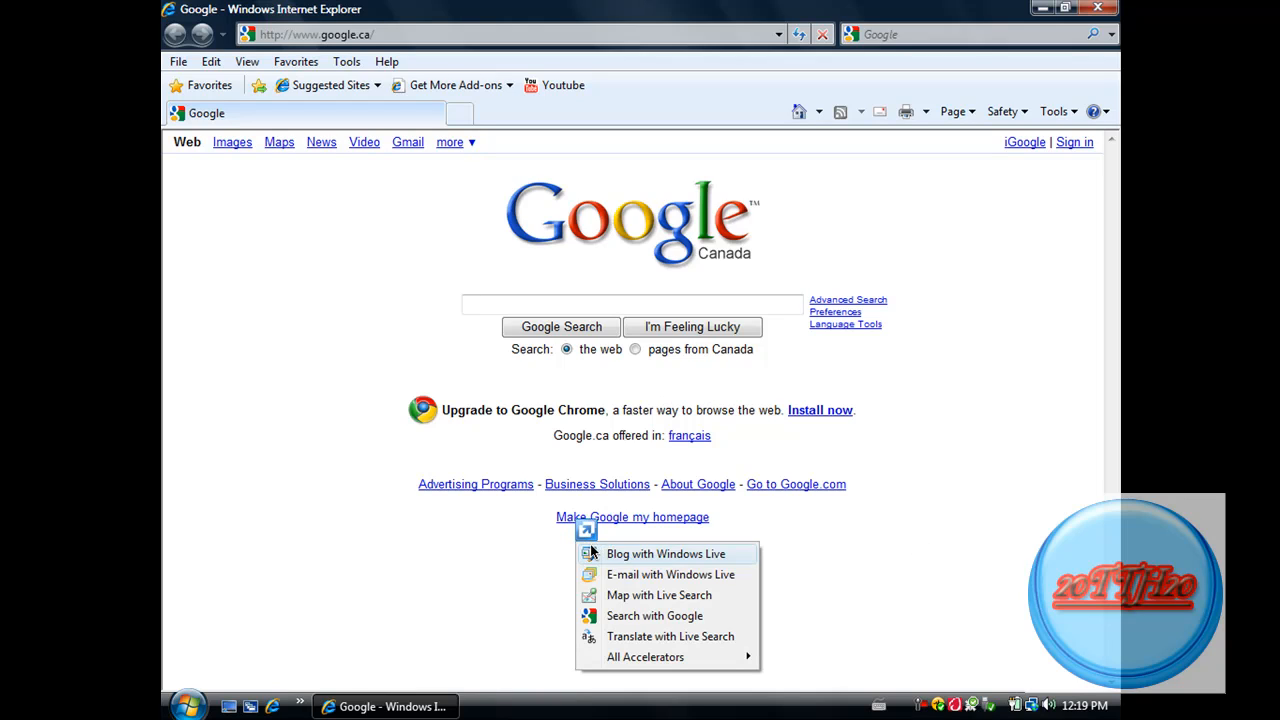
pyautogui.click(848, 651)
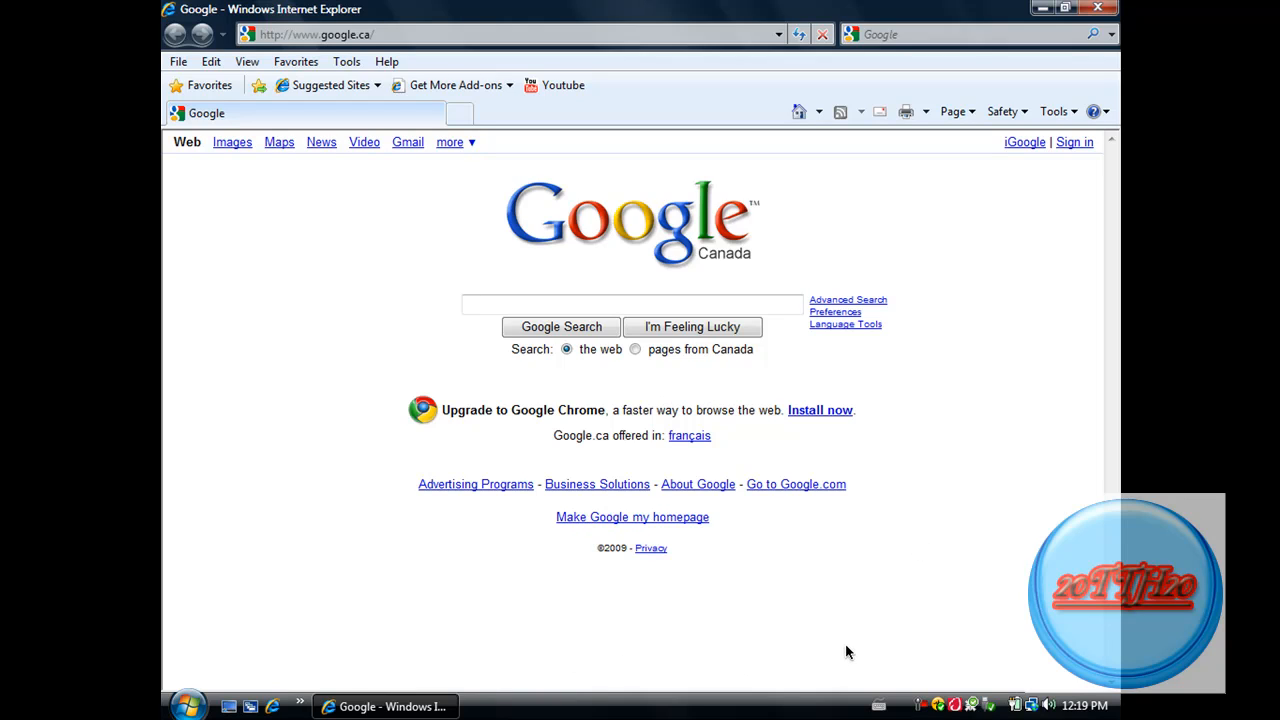
pyautogui.moveTo(833, 615)
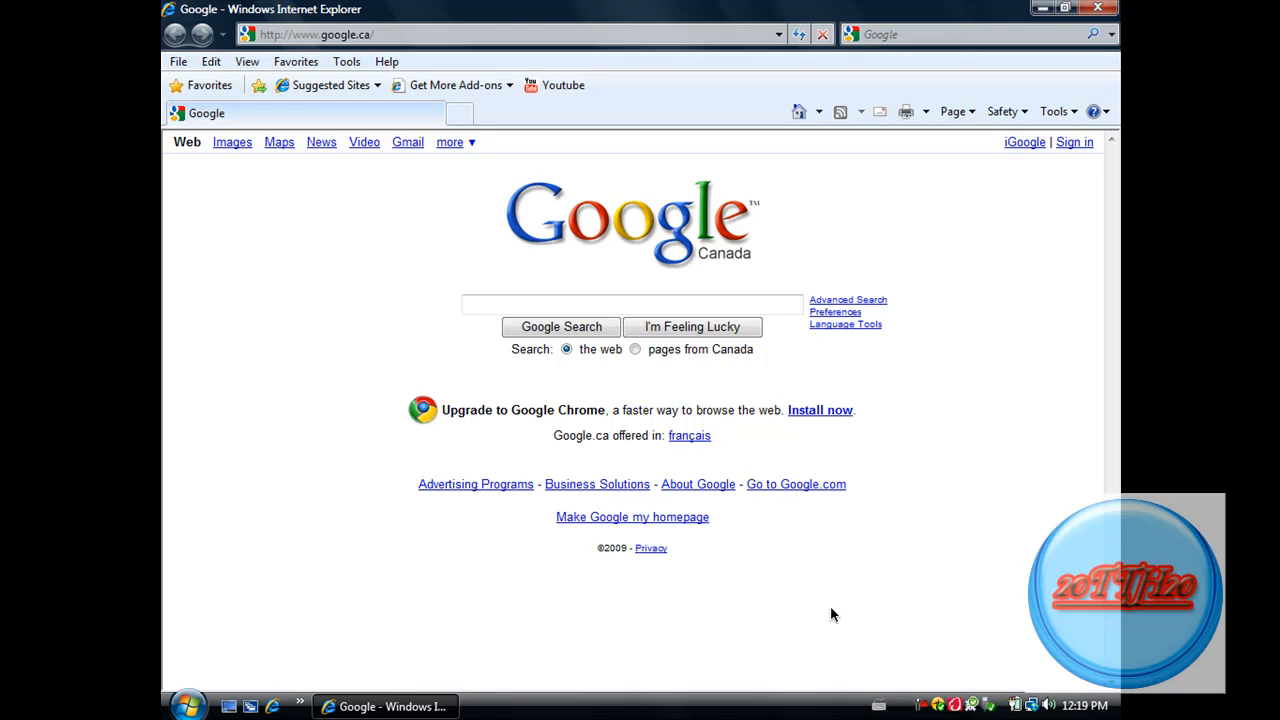
pyautogui.click(1065, 9)
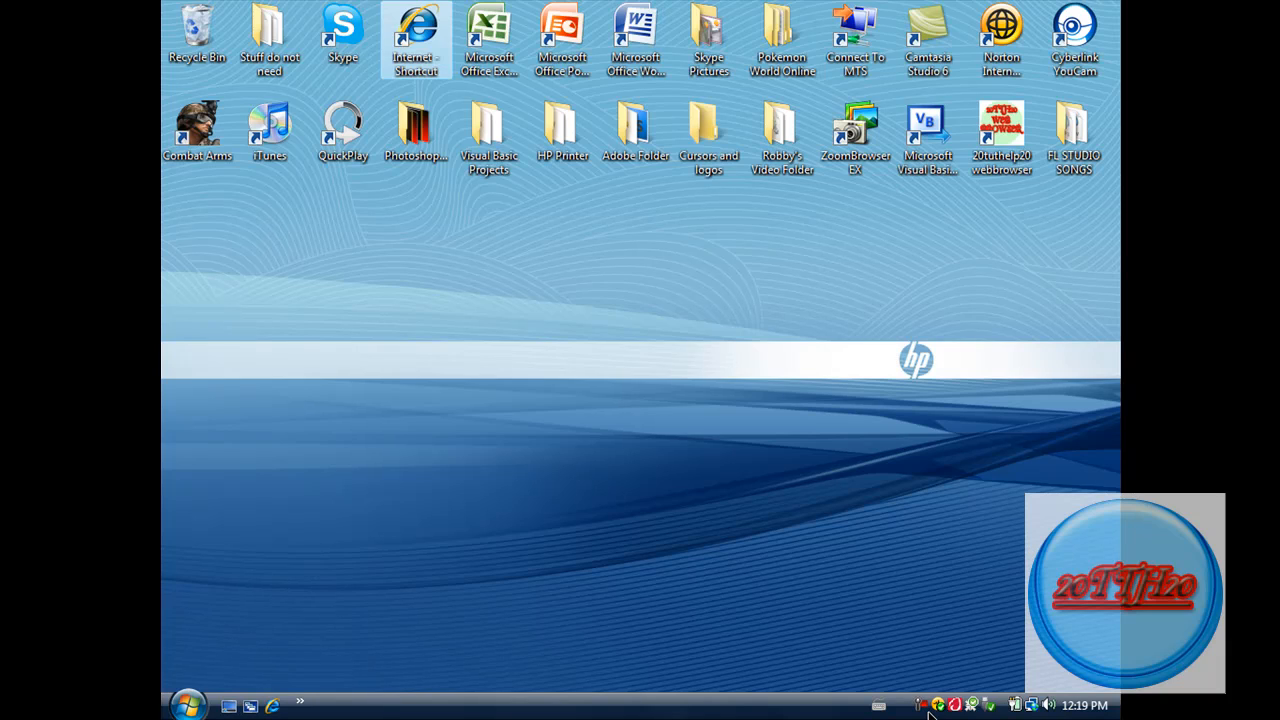
pyautogui.moveTo(957, 545)
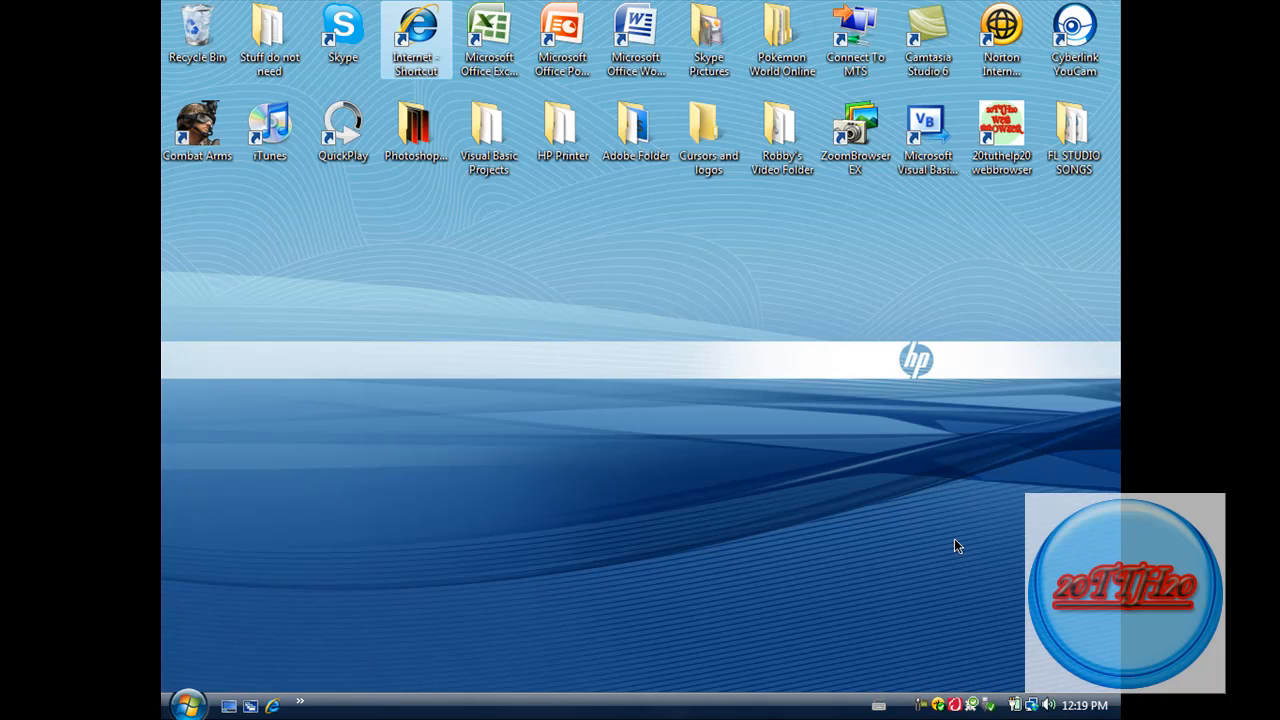